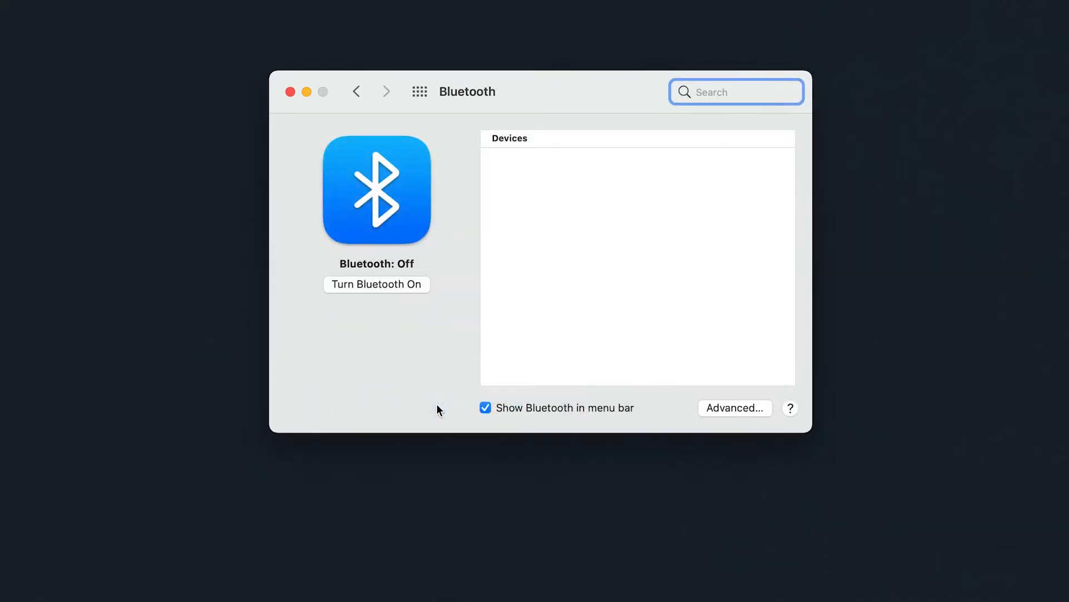
# Enter ozo.bot/compatibility in Chrome's address bar to reach the Ozobot Evo compatibility chart PDF
pyautogui.click(375, 284)
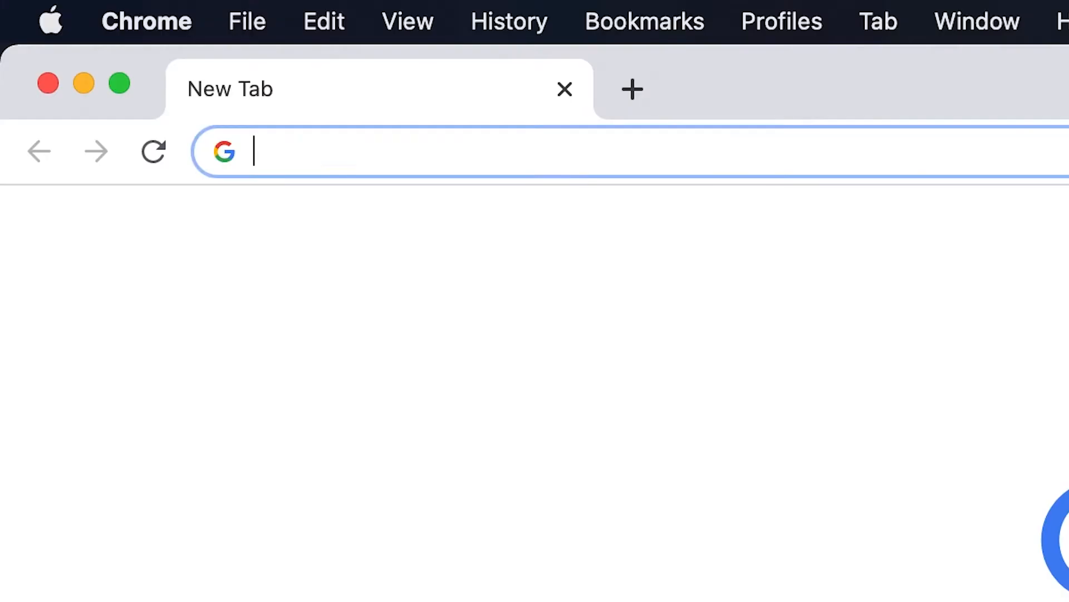
pyautogui.write('ozo.bot/compatibility')
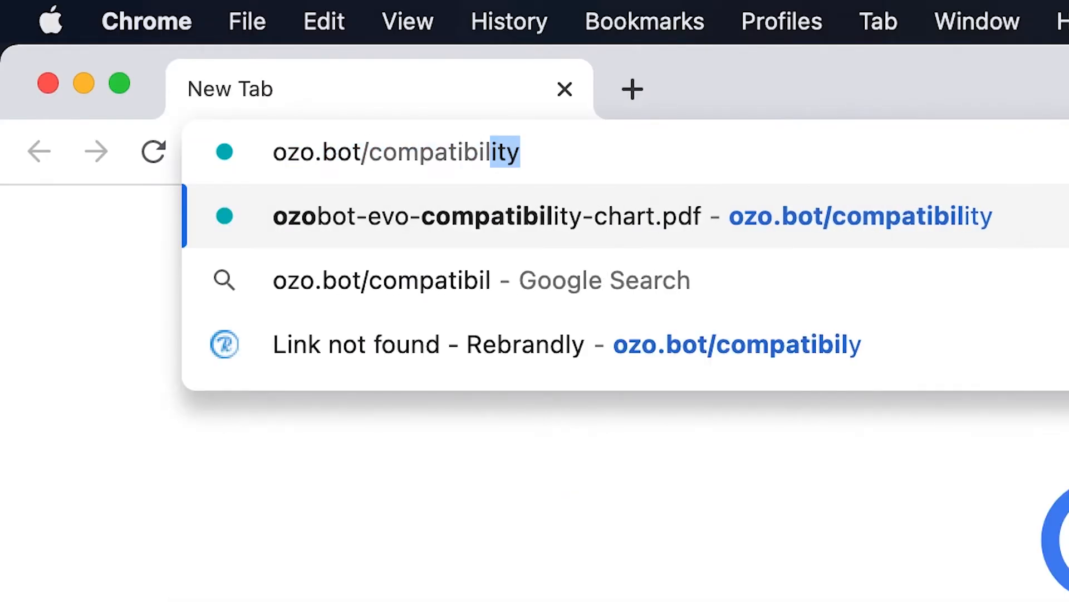